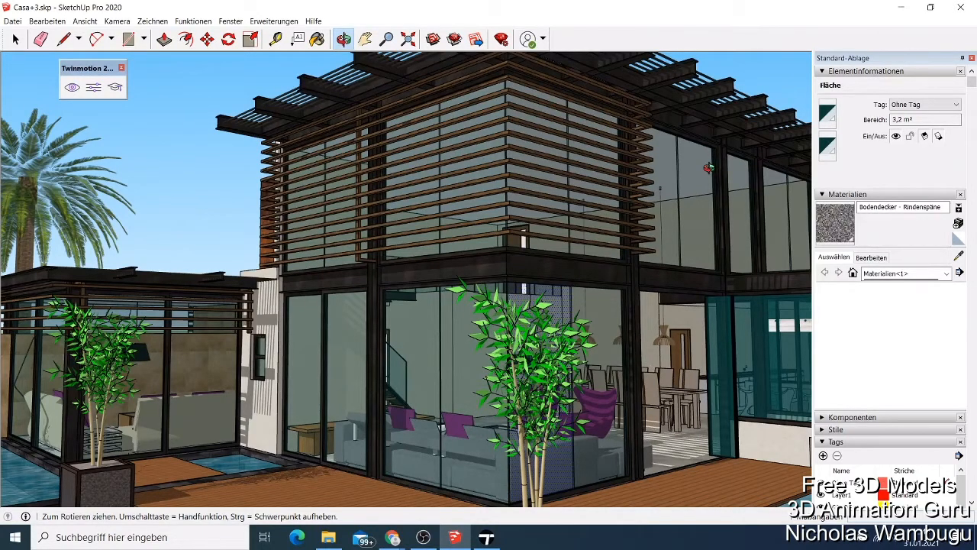
mouse_move(655, 171)
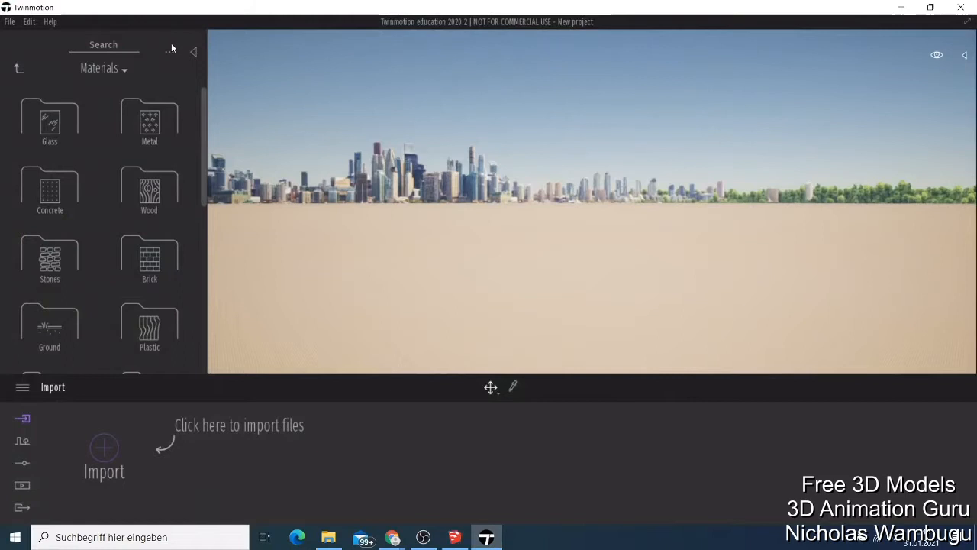
mouse_move(438, 31)
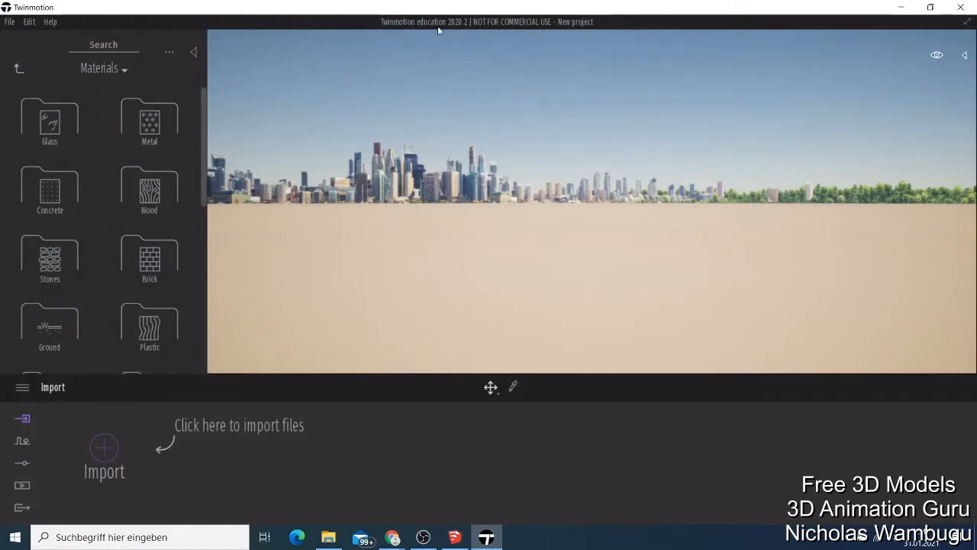
mouse_move(553, 27)
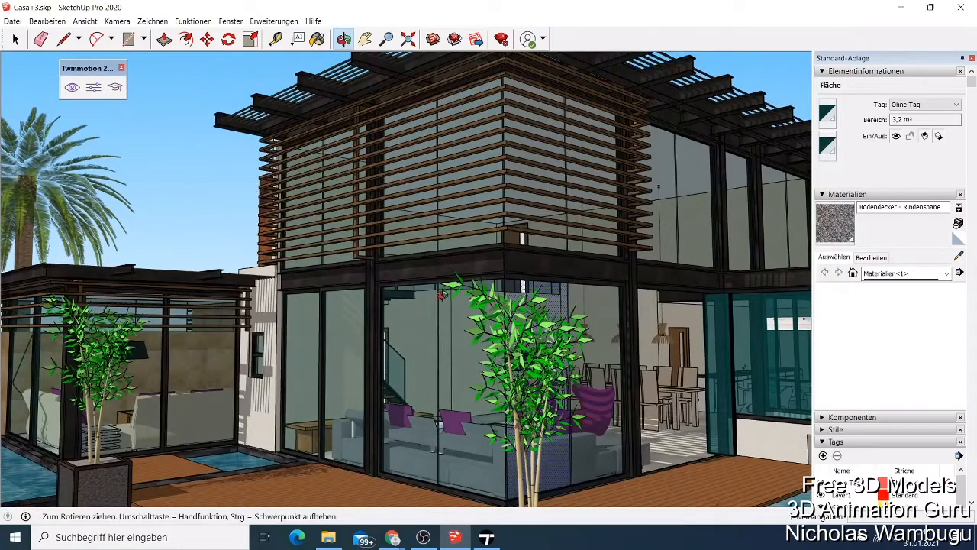
mouse_move(436, 248)
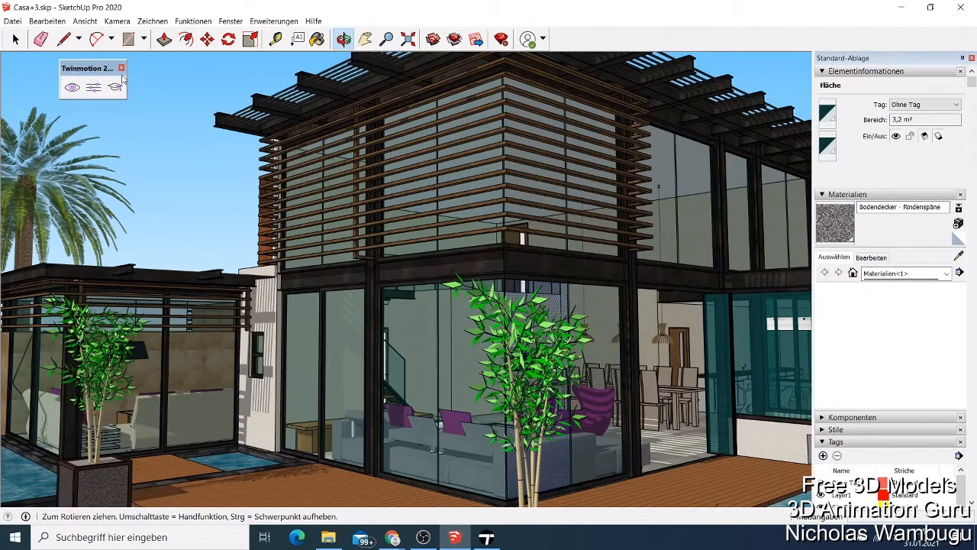
mouse_move(125, 98)
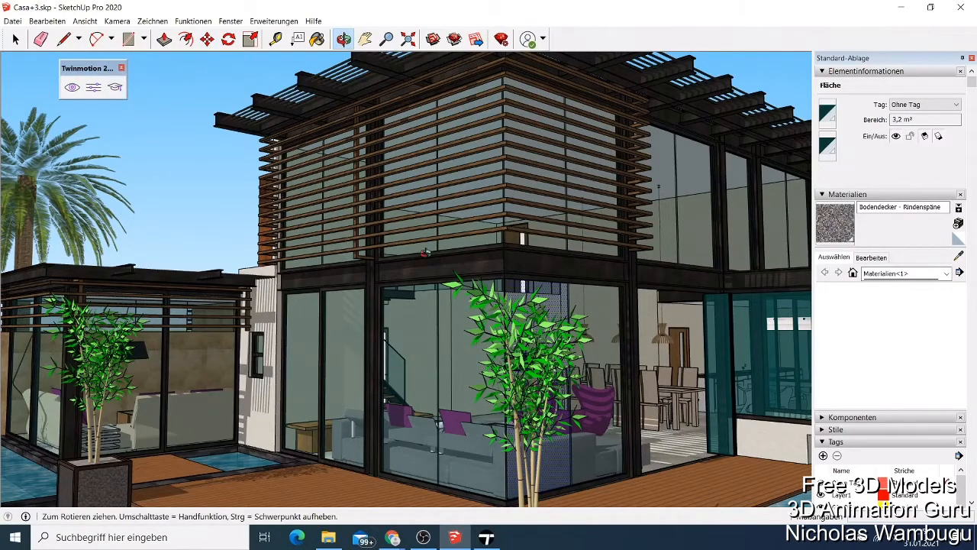
mouse_move(352, 128)
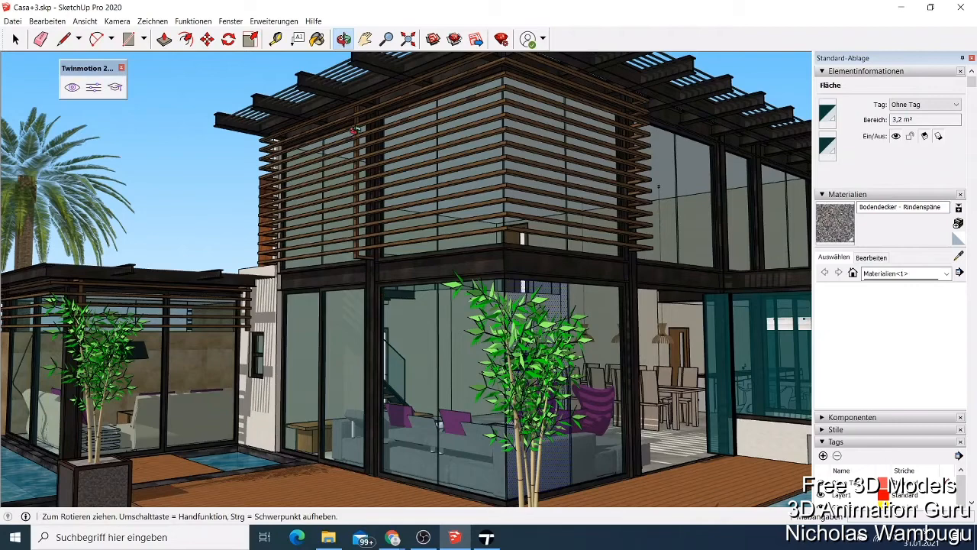
mouse_move(693, 238)
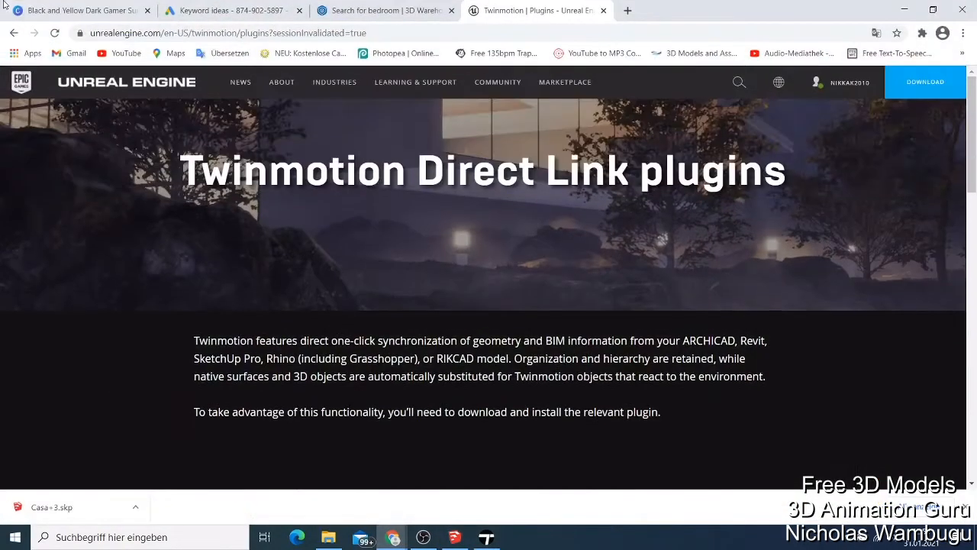
mouse_move(702, 220)
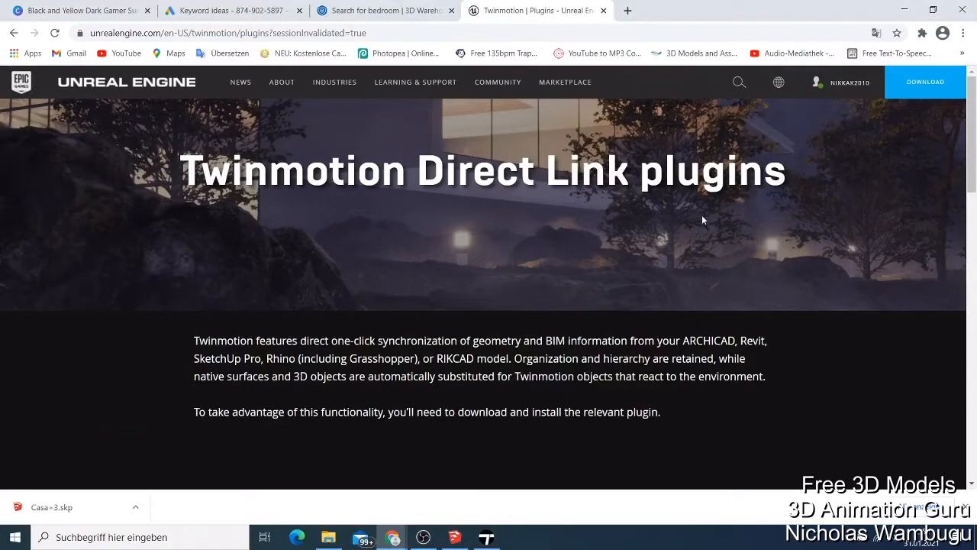
Step: Show the Twinmotion 2020 extension menu with See in Twinmotion, Settings and Online Help
scroll(down, 3)
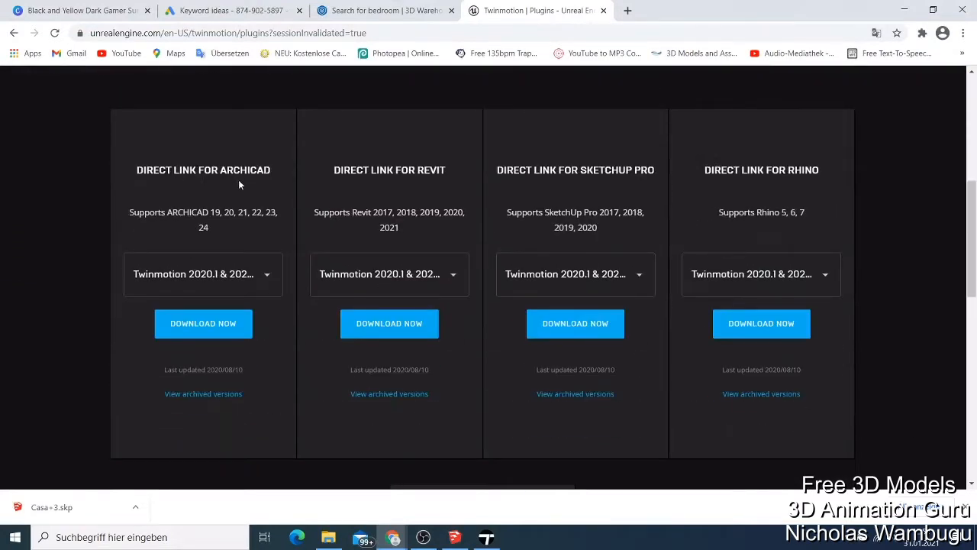
mouse_move(342, 181)
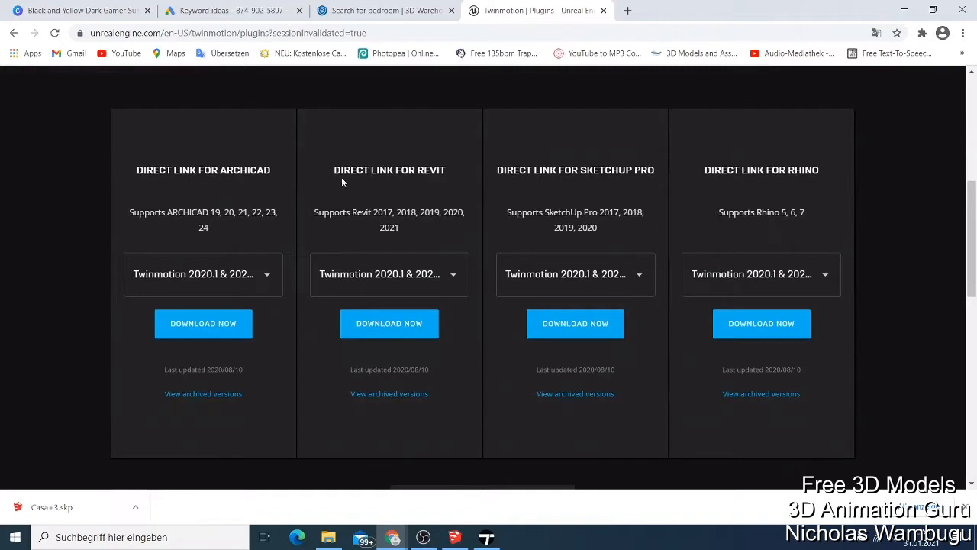
mouse_move(573, 193)
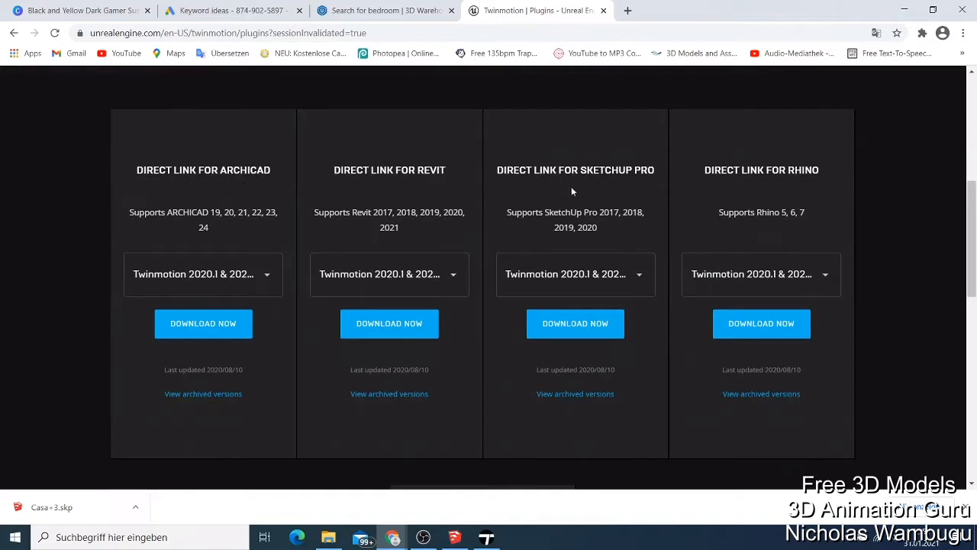
mouse_move(293, 135)
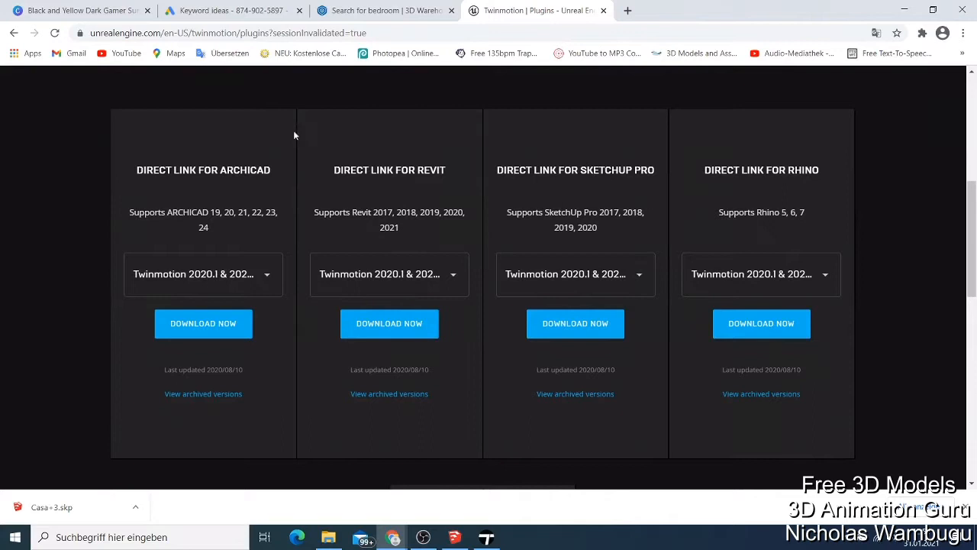
mouse_move(589, 253)
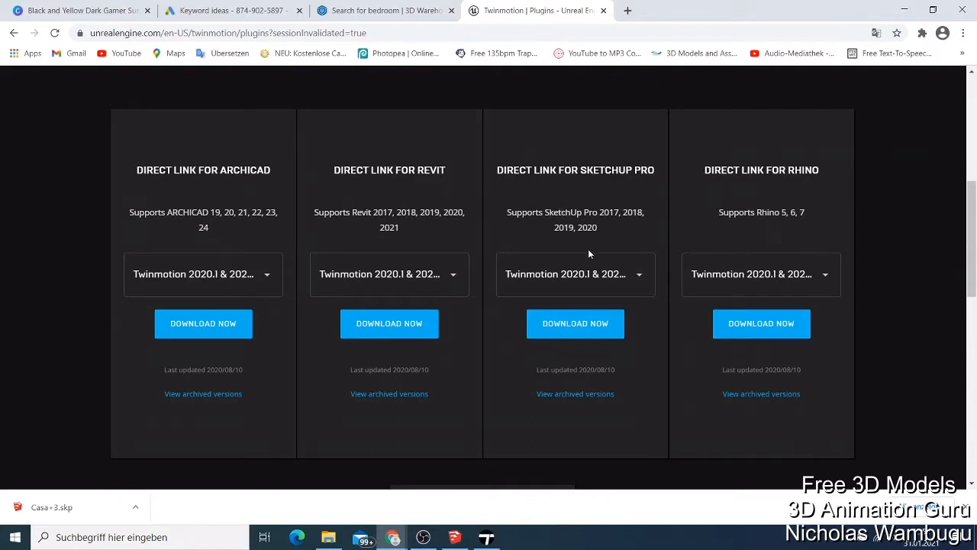
mouse_move(590, 255)
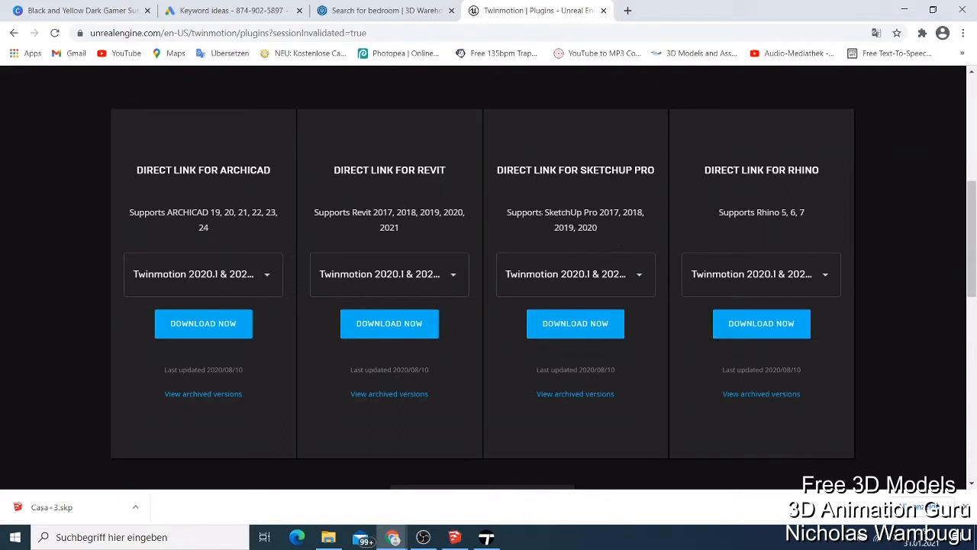
mouse_move(629, 226)
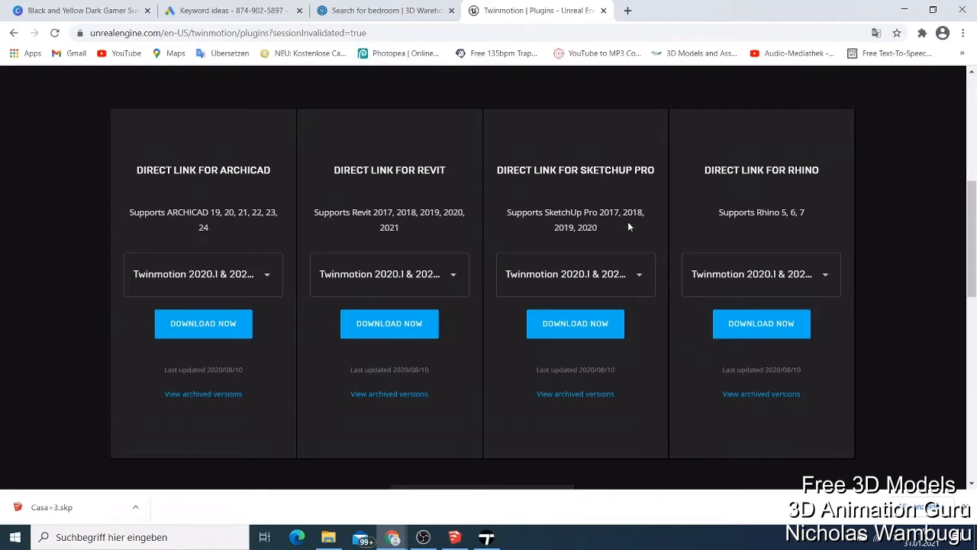
mouse_move(601, 232)
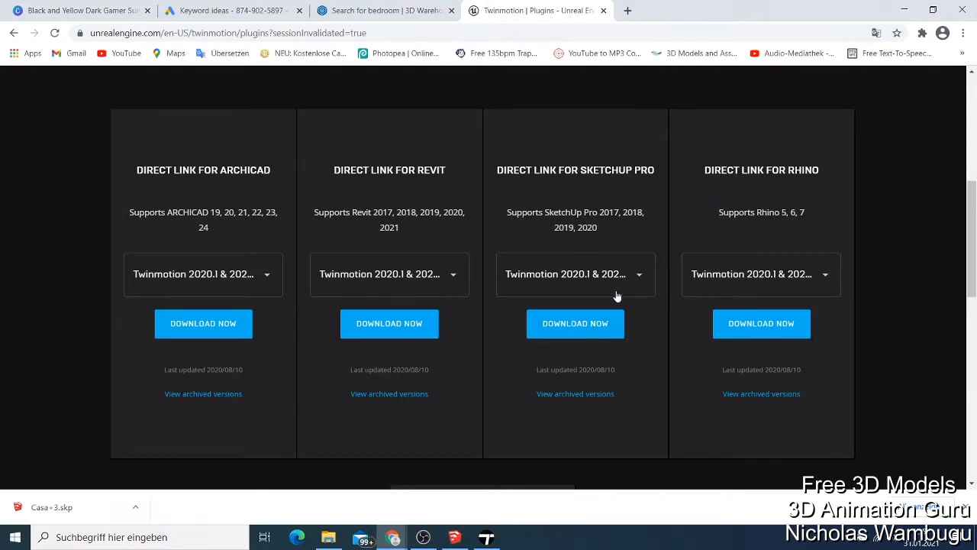
mouse_move(580, 349)
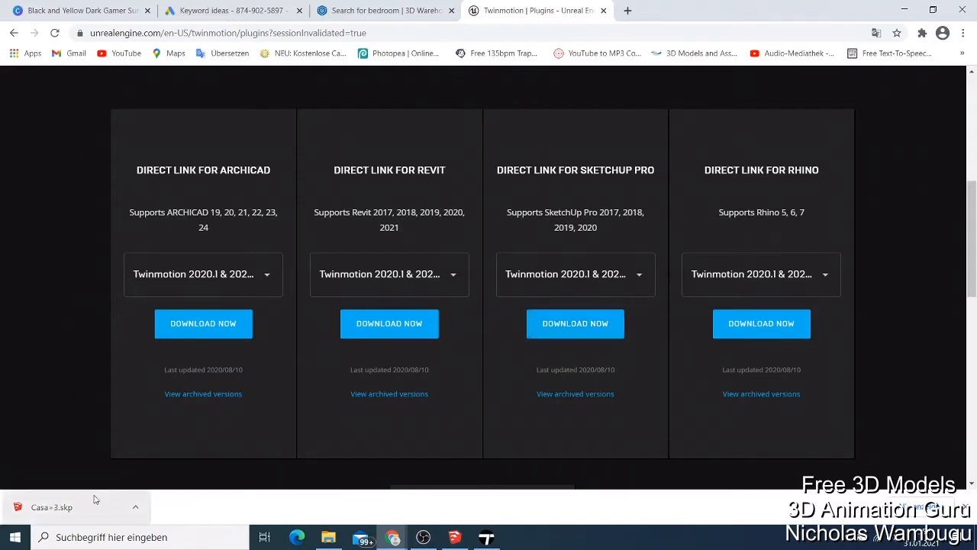
mouse_move(3, 525)
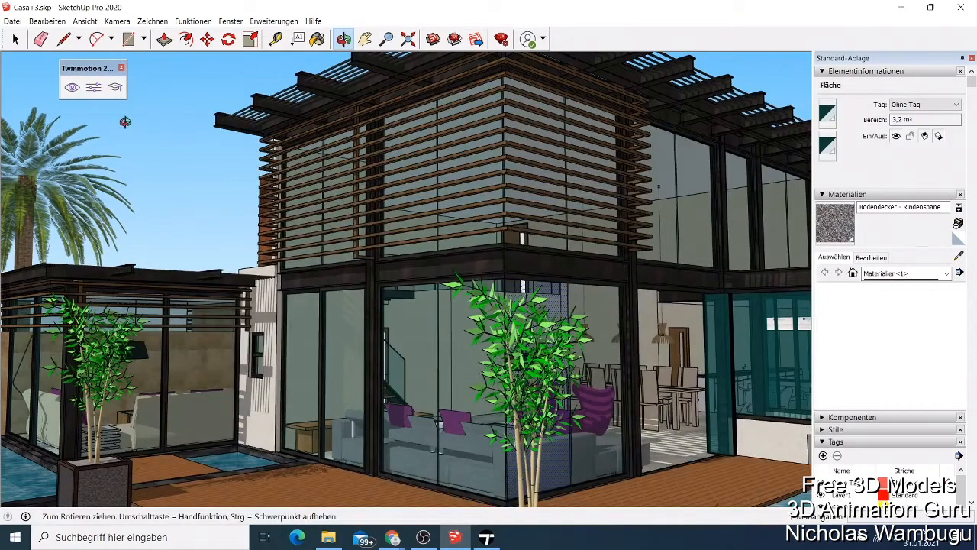
click(273, 22)
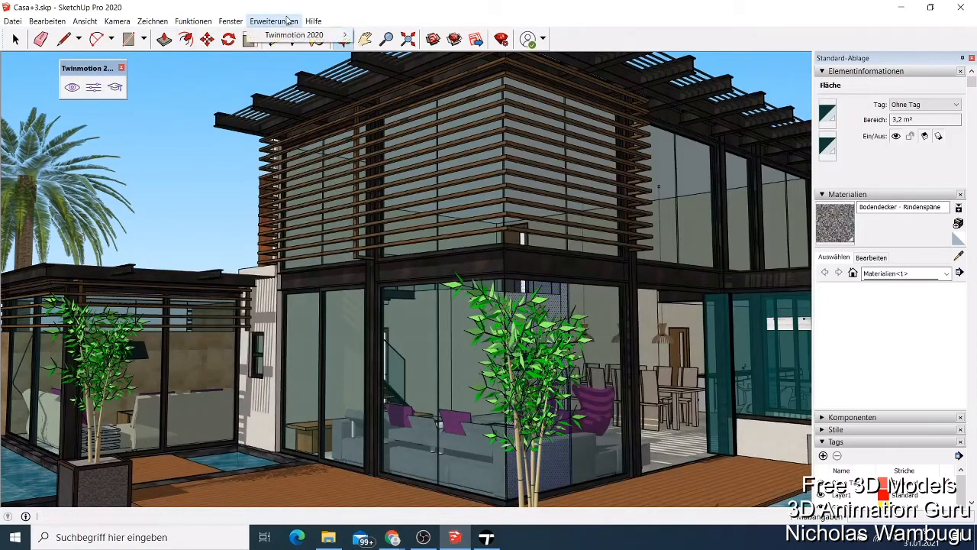
click(293, 35)
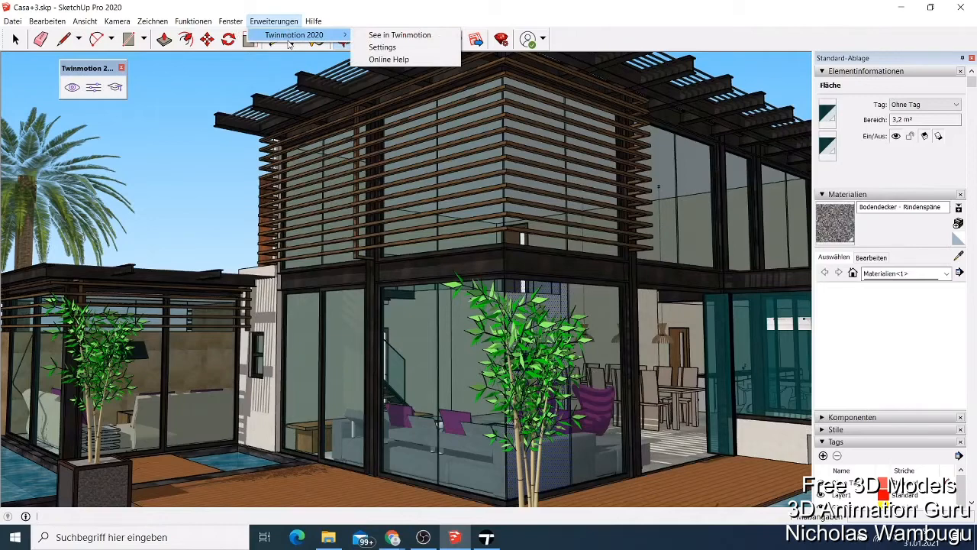
mouse_move(382, 46)
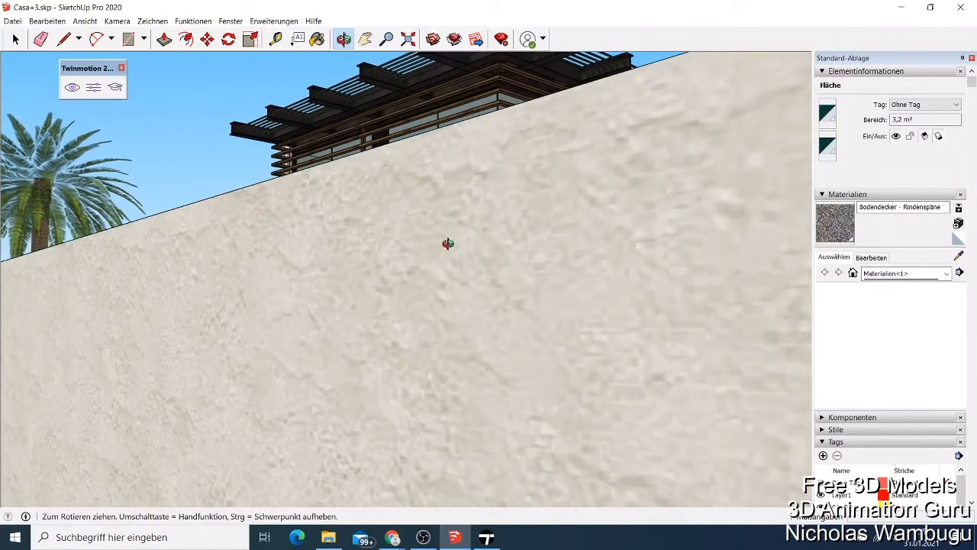
Step: Orbit around the house and look around to frame the pool courtyard and wooden deck
drag(447, 243, 439, 232)
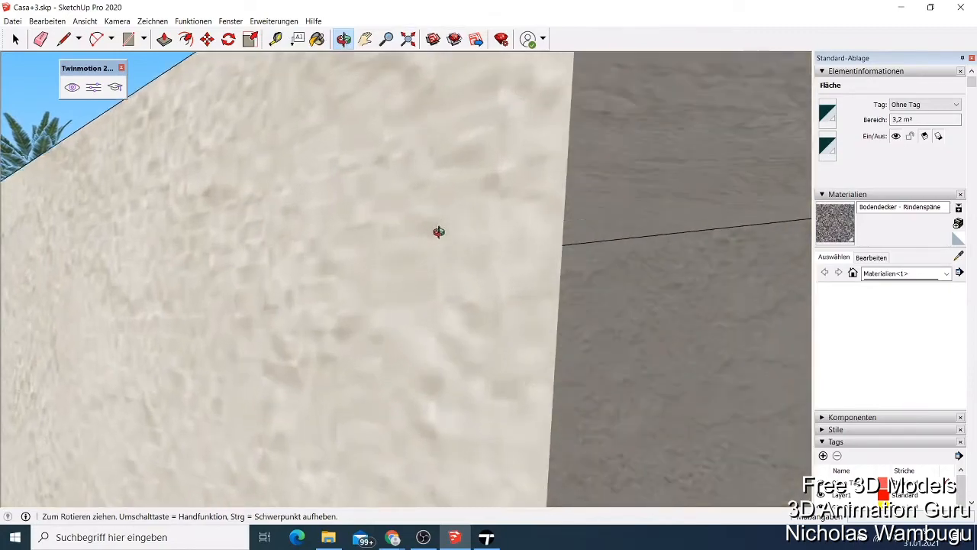
drag(440, 232, 485, 275)
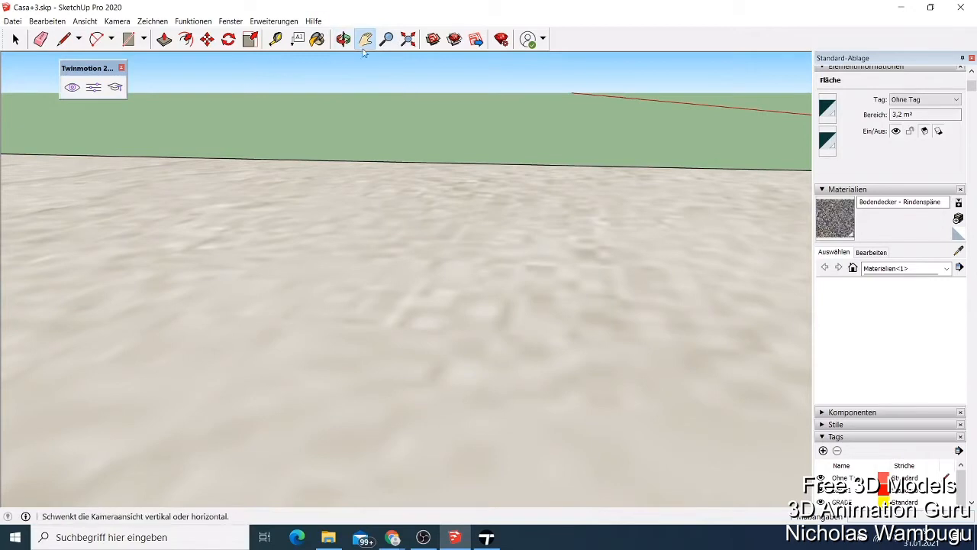
click(342, 39)
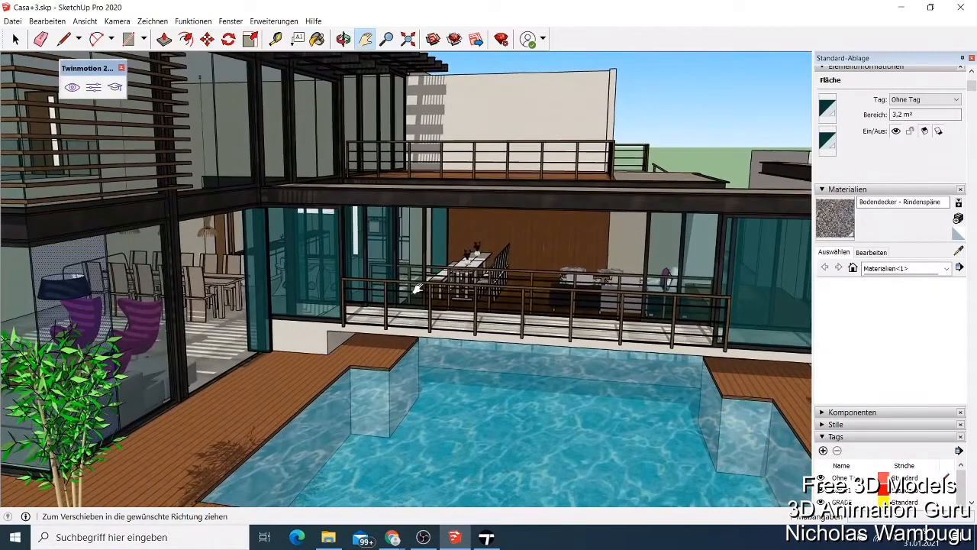
mouse_move(507, 458)
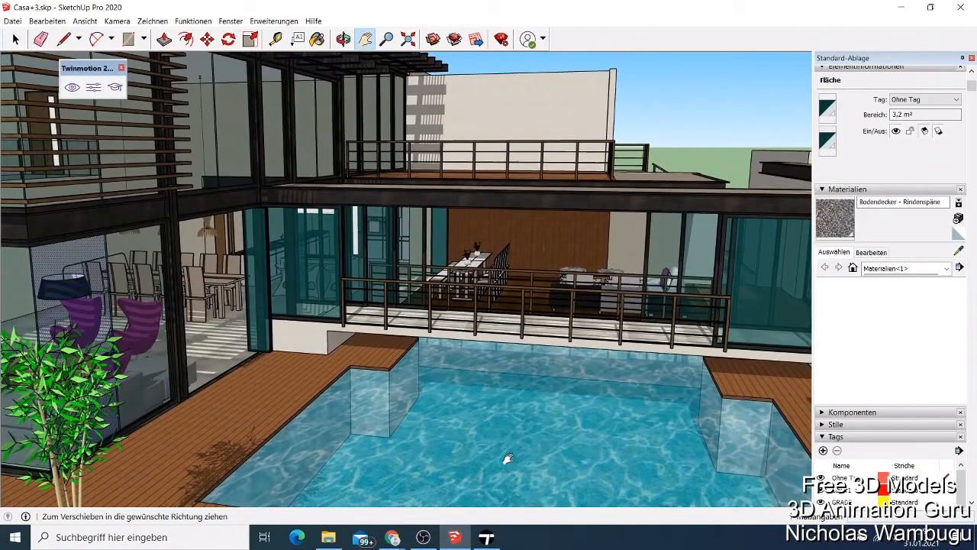
mouse_move(502, 458)
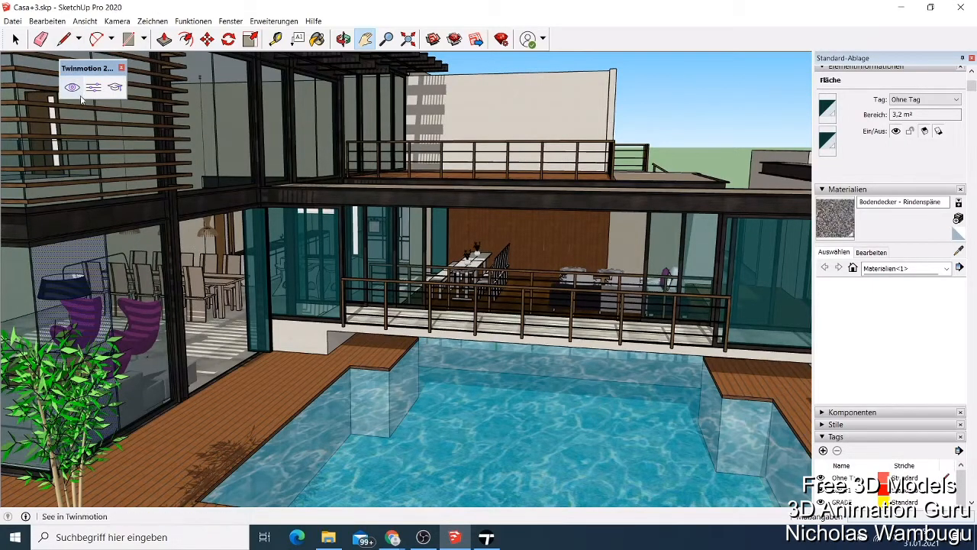
mouse_move(71, 86)
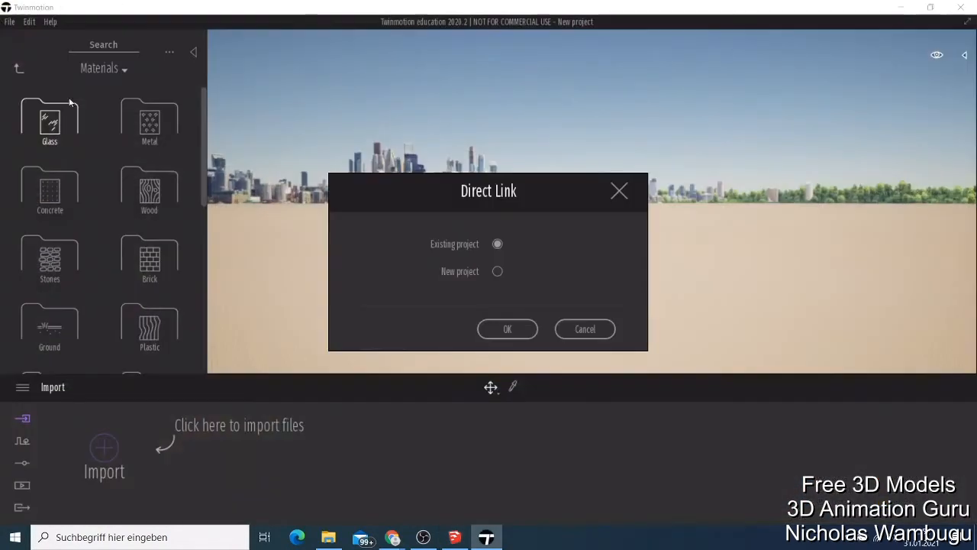
mouse_move(743, 138)
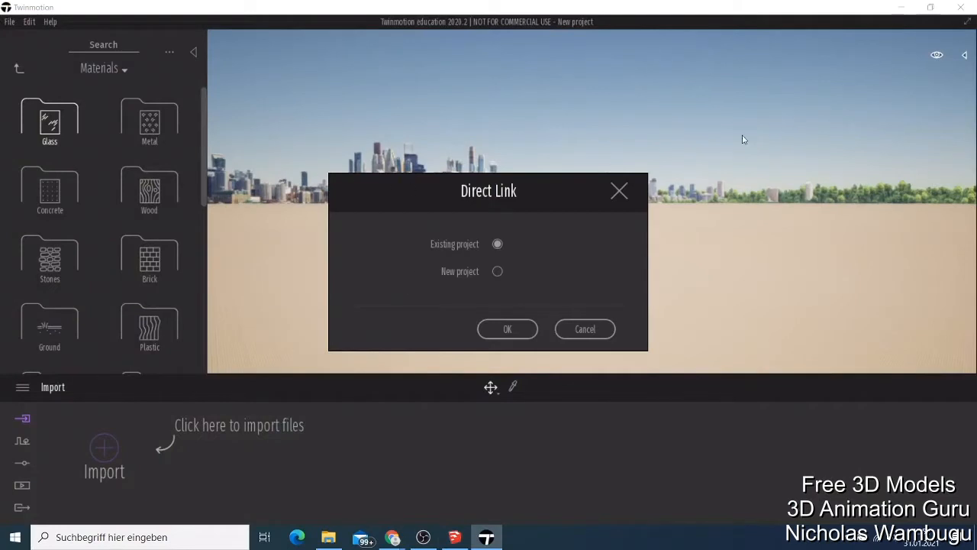
mouse_move(491, 214)
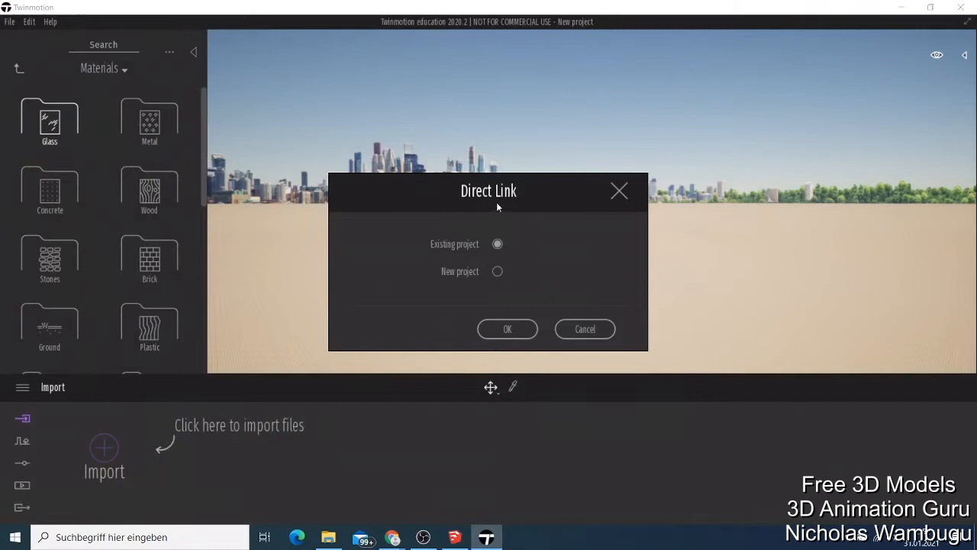
mouse_move(481, 254)
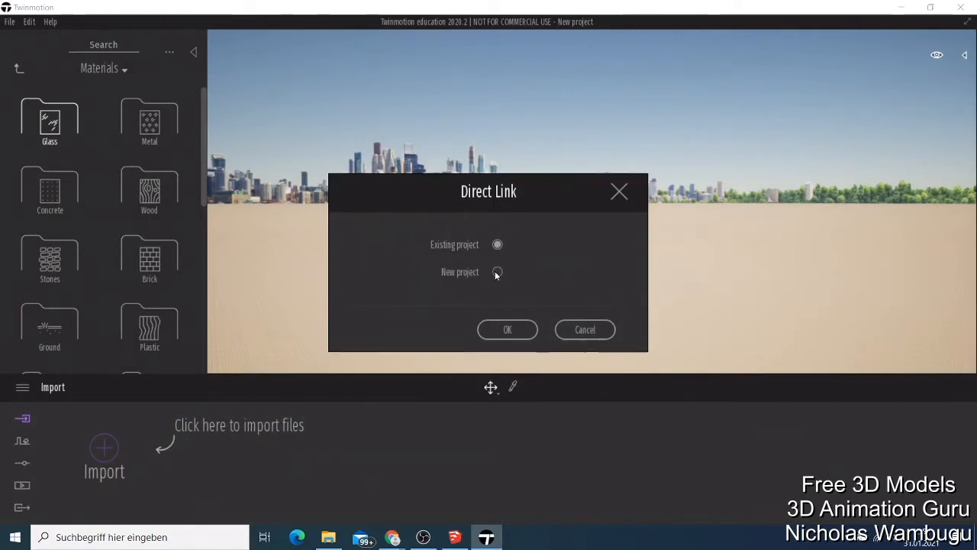
Step: Link the model as a New project and confirm the save-your-SketchUp-project reminder
click(507, 330)
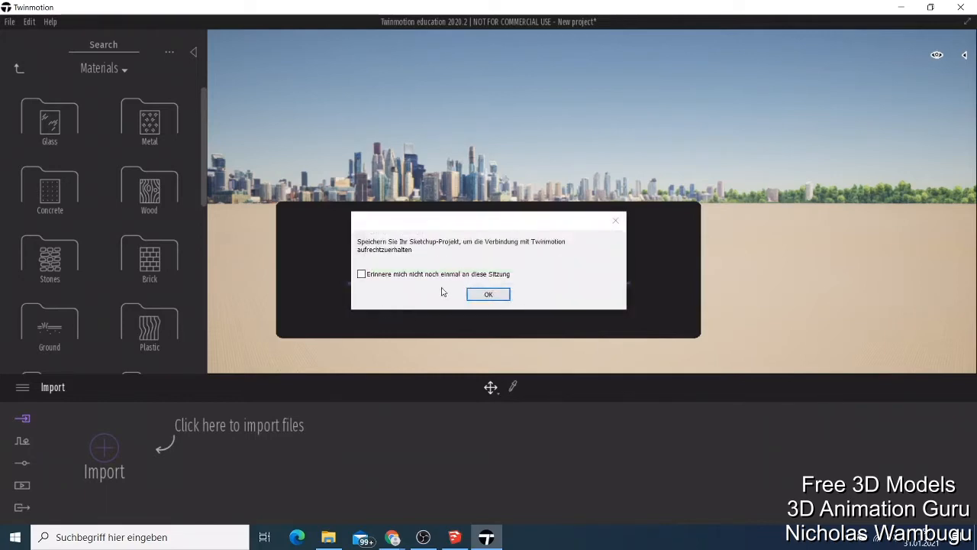
click(488, 294)
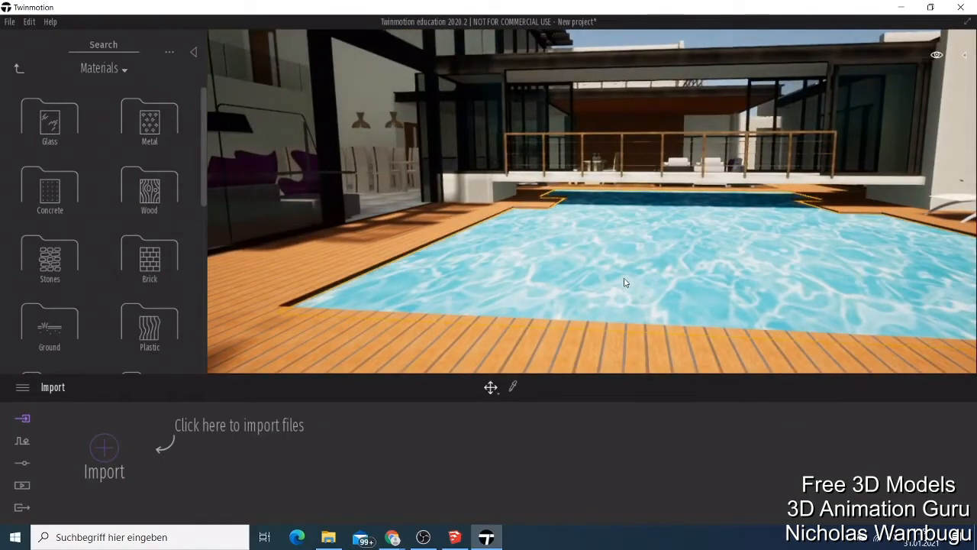
mouse_move(612, 269)
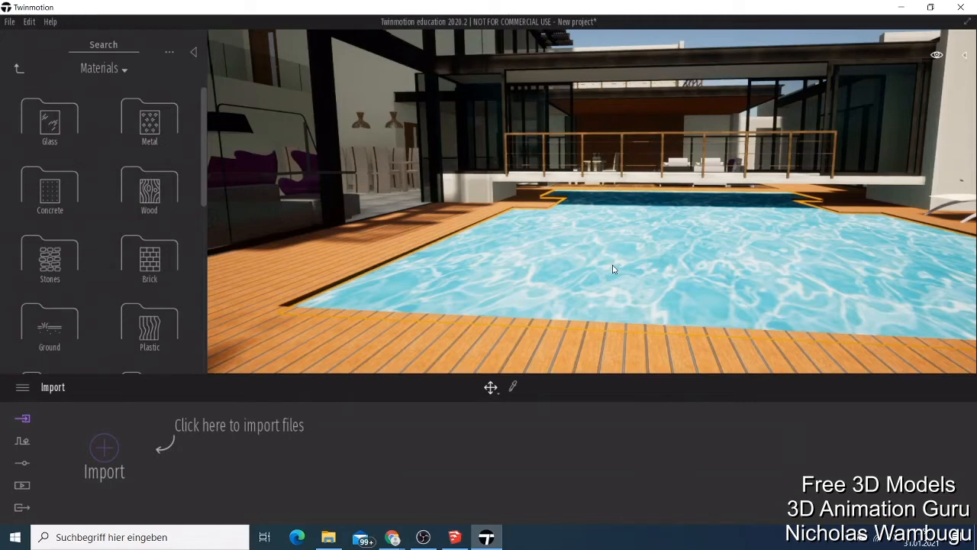
mouse_move(91, 43)
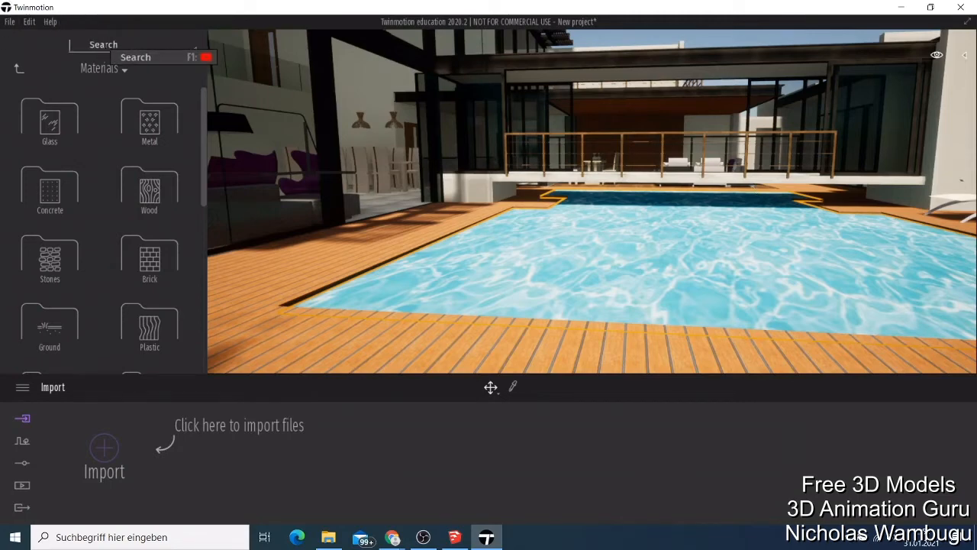
Step: Search the Materials library for 'pool' to find the Pool 01 water material
text(pool)
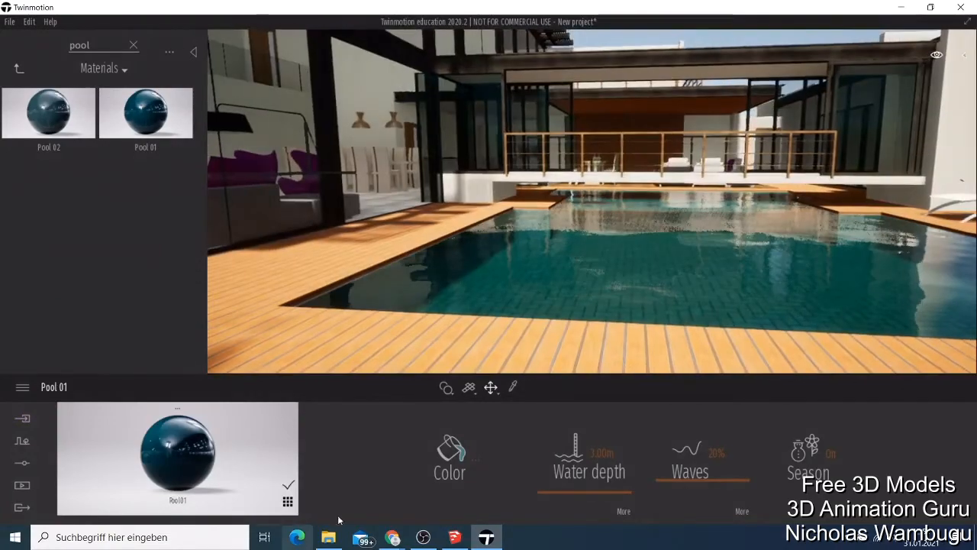
Step: Raise the Pool 01 colour brightness for a lighter turquoise water and confirm it
click(448, 450)
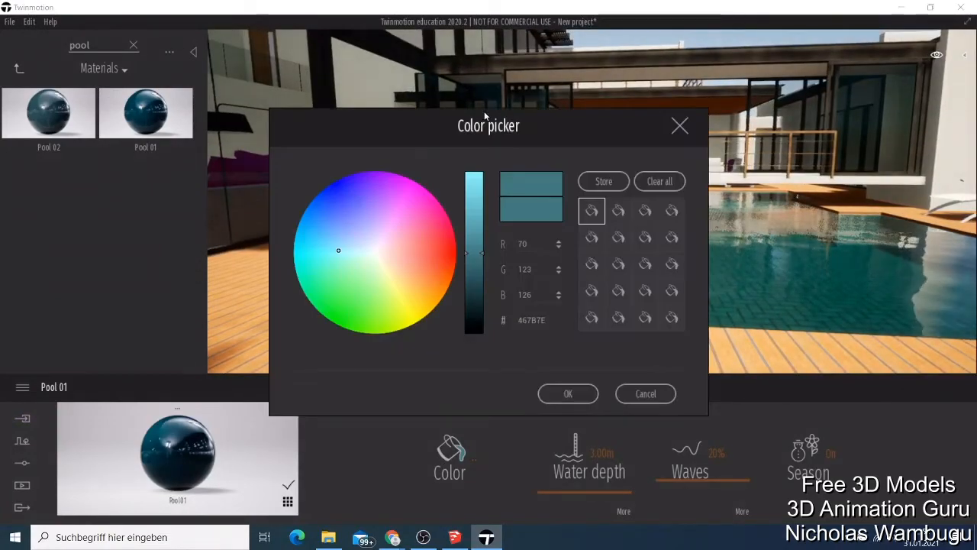
drag(489, 125, 791, 116)
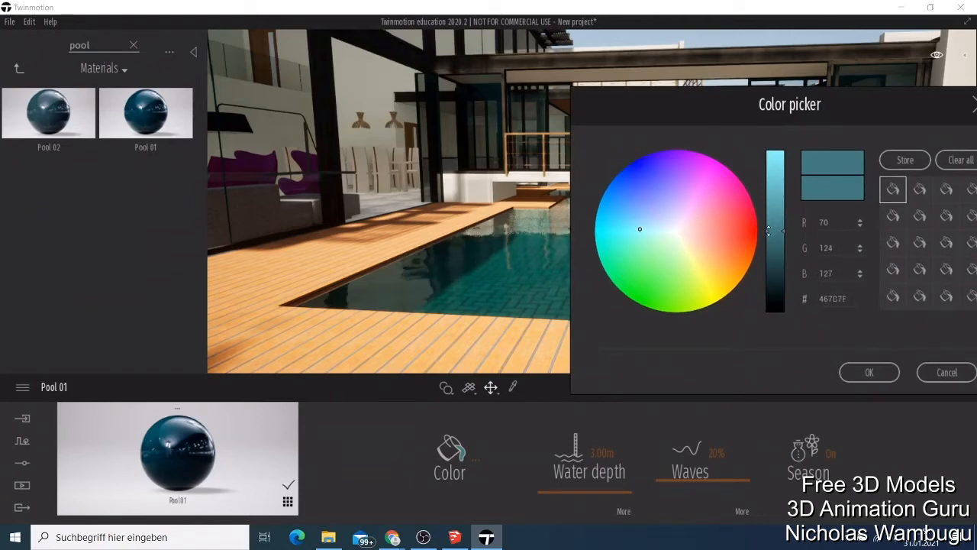
drag(770, 232, 775, 191)
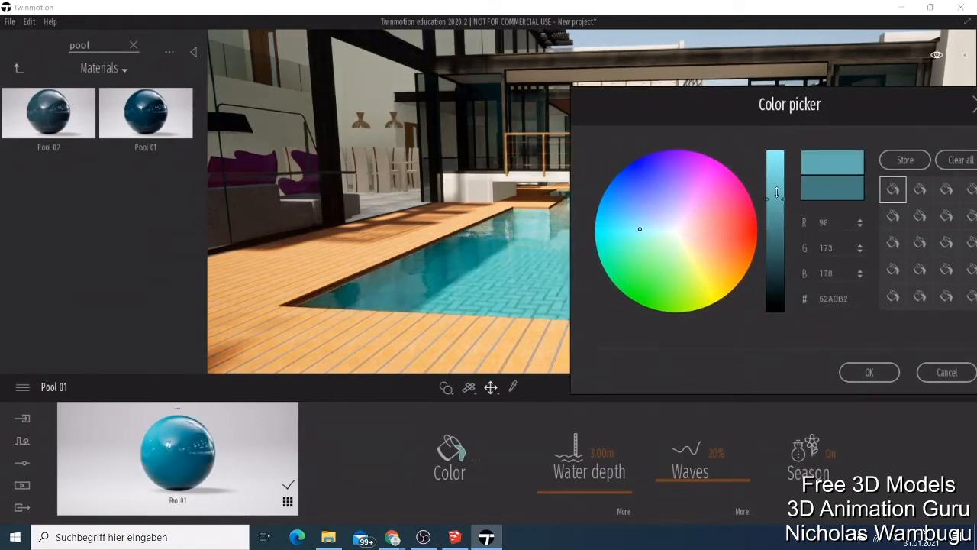
drag(776, 192, 770, 191)
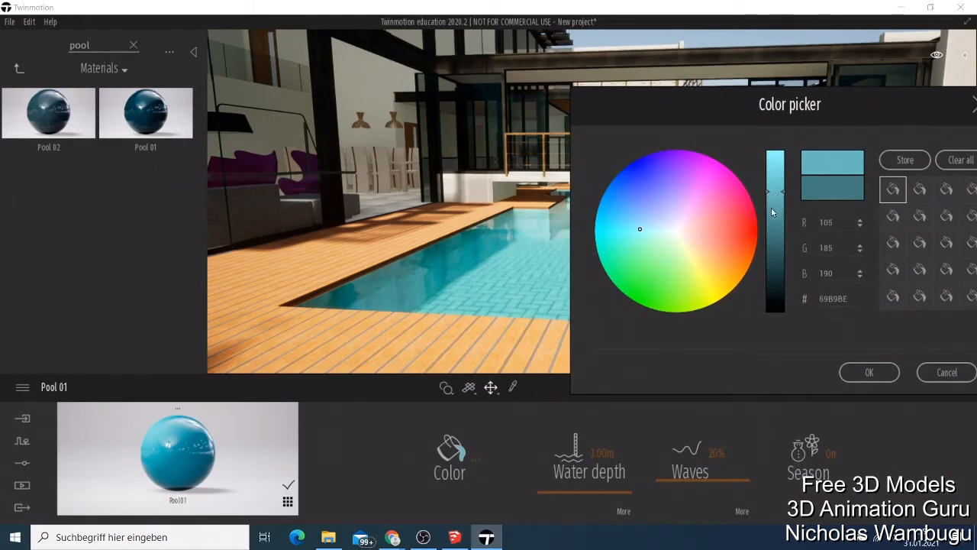
click(868, 373)
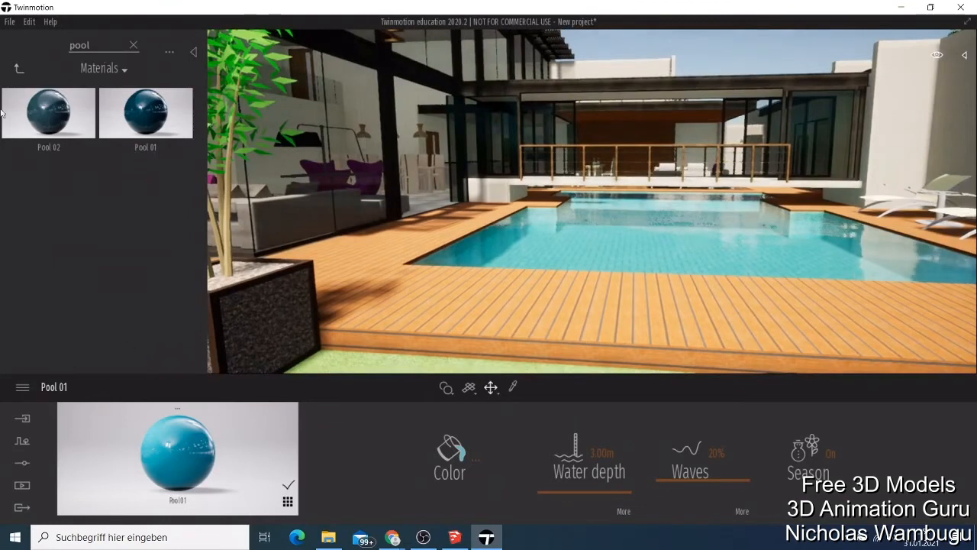
Step: Clear the library search and browse into the Characters assets for animated humans
click(134, 44)
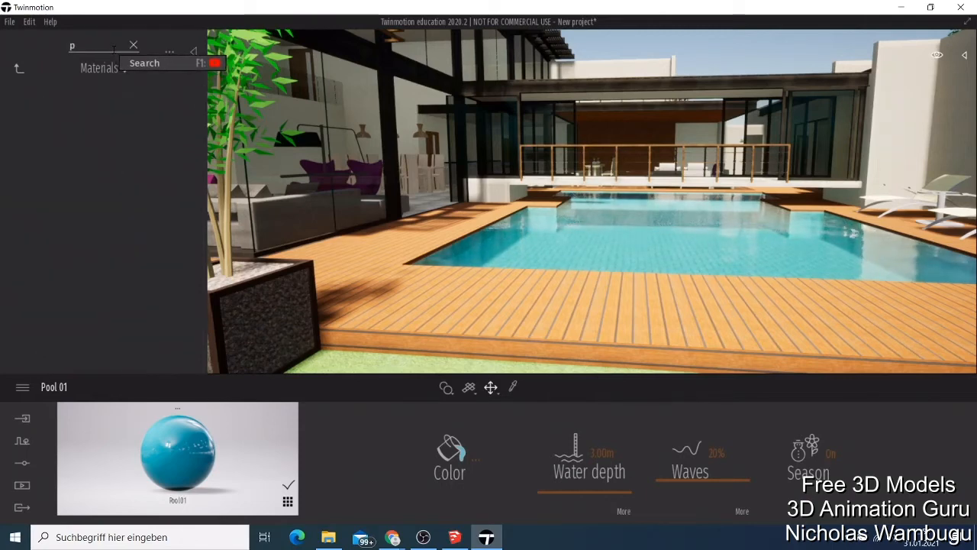
text(eople)
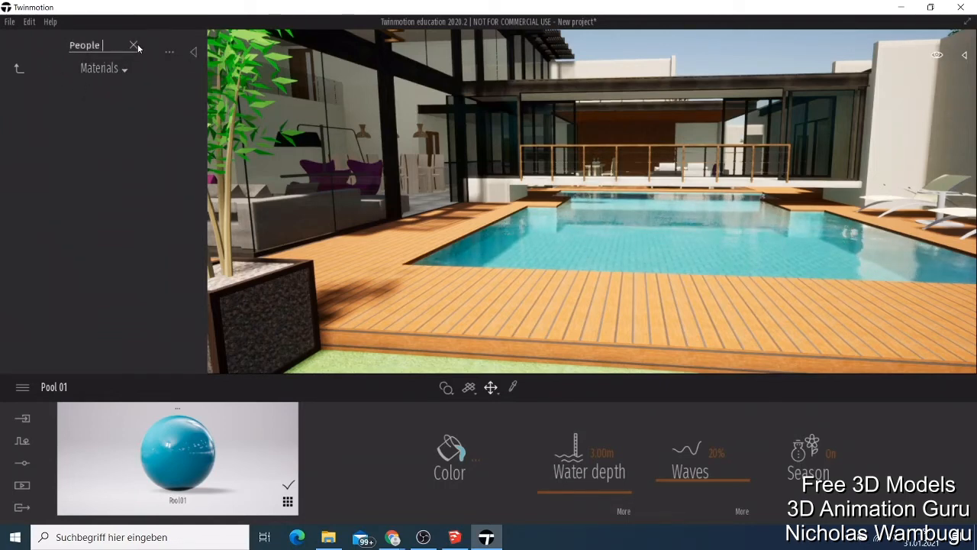
click(134, 46)
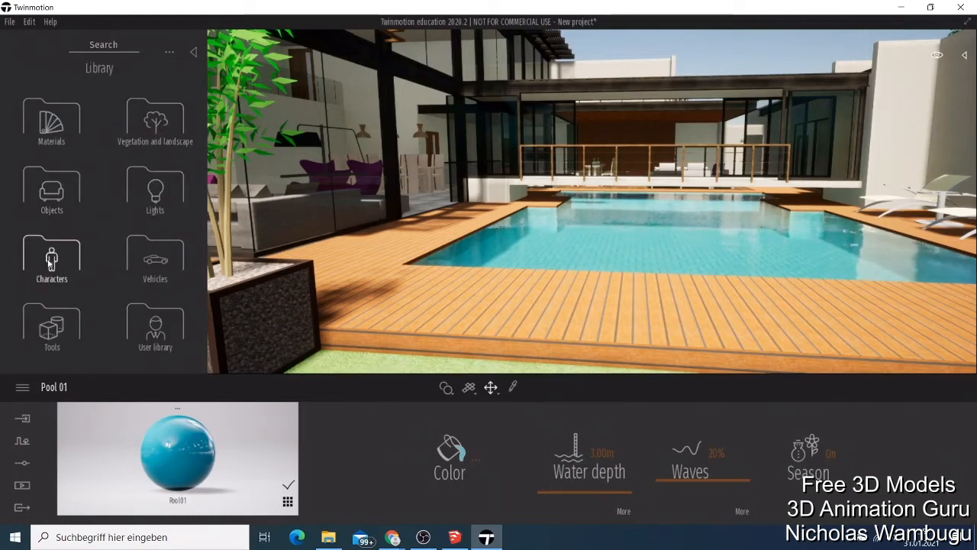
click(52, 260)
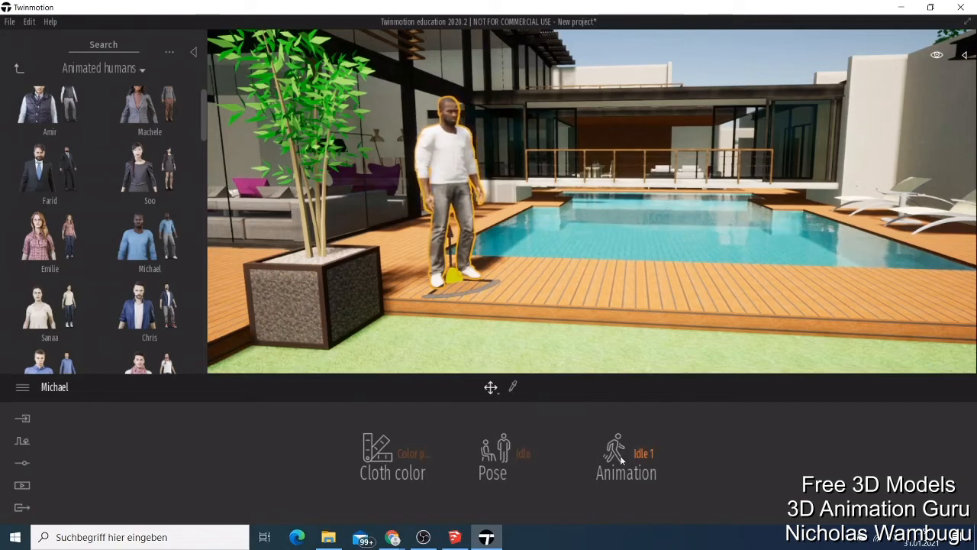
Step: Try Michael's Drinking and Phoning 1 animations from the Animation list
click(626, 457)
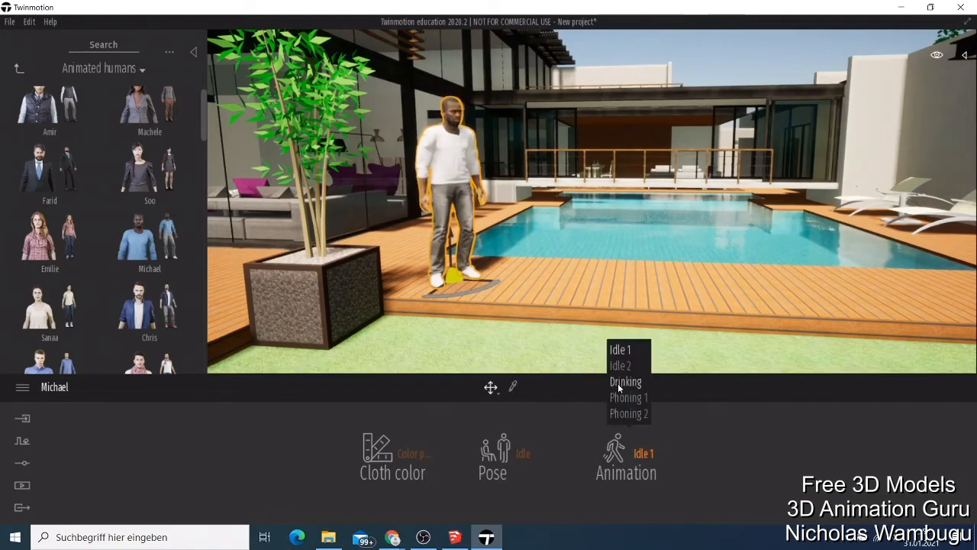
click(626, 382)
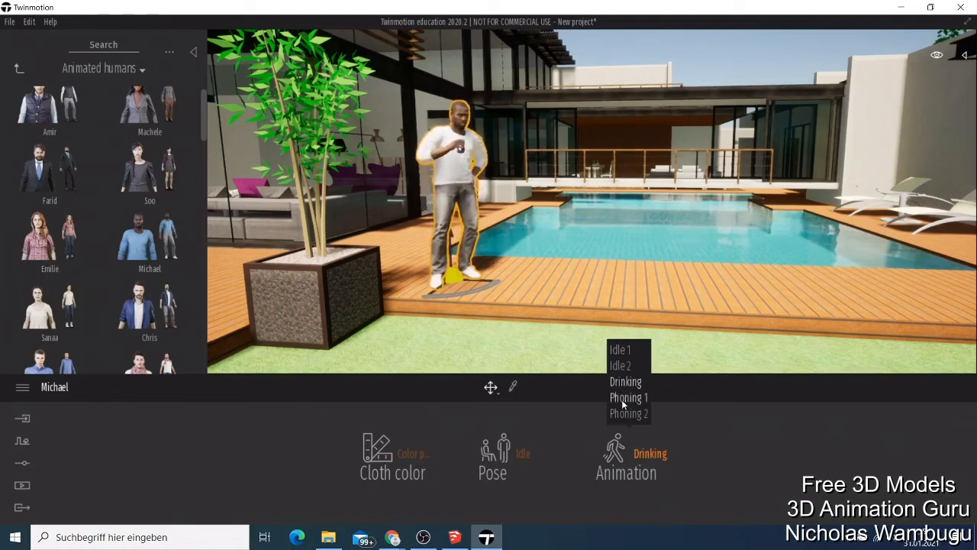
click(629, 397)
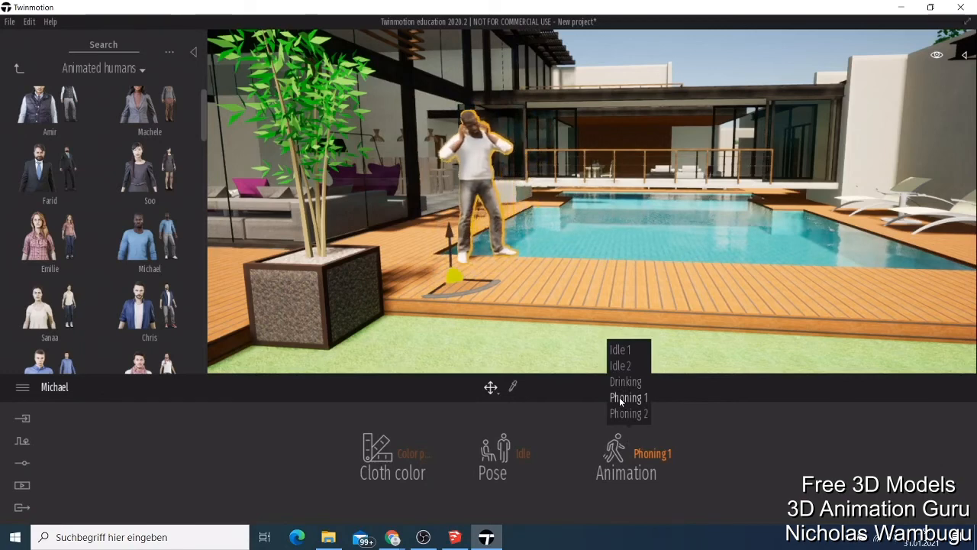
Step: Cycle Michael's pose through Sitting, Lying and Dancing, ending on Special with pigeons
click(629, 412)
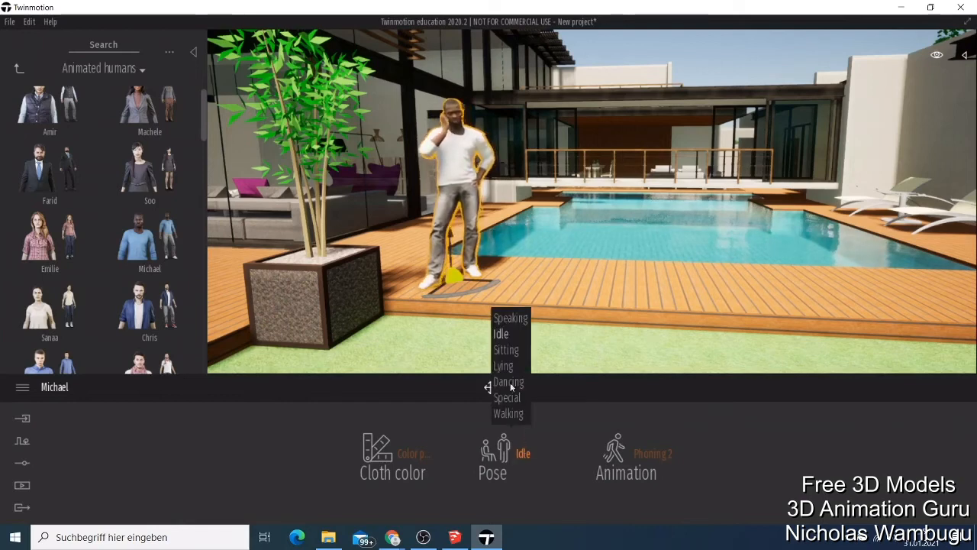
click(506, 349)
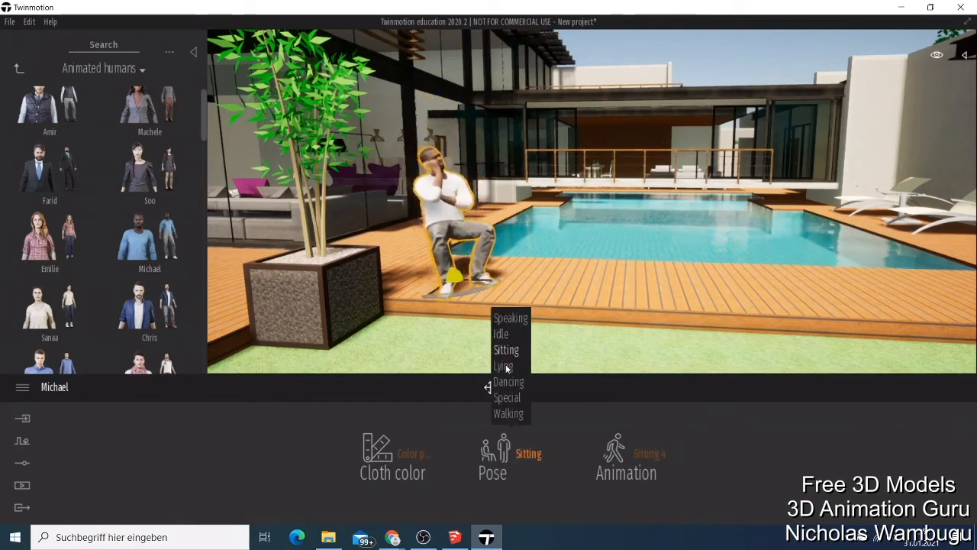
click(504, 366)
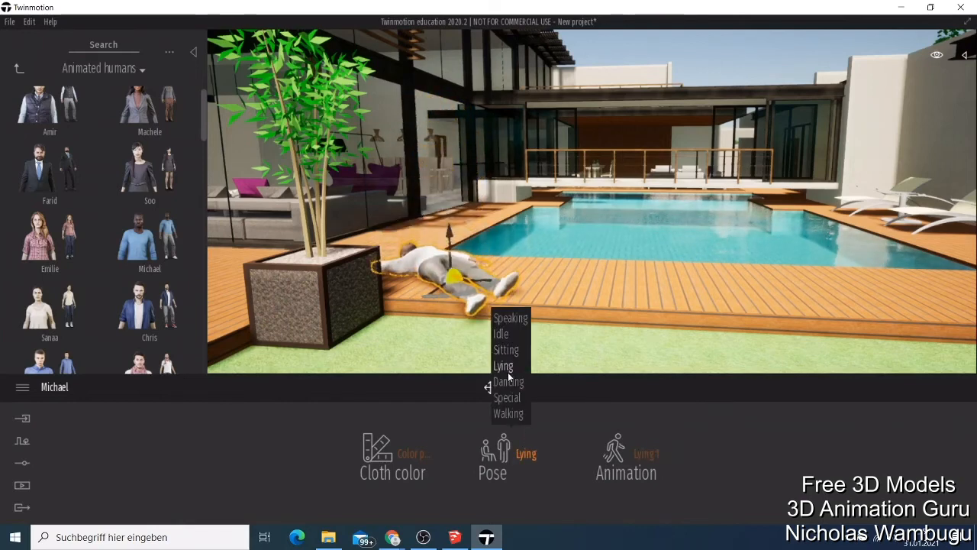
click(509, 381)
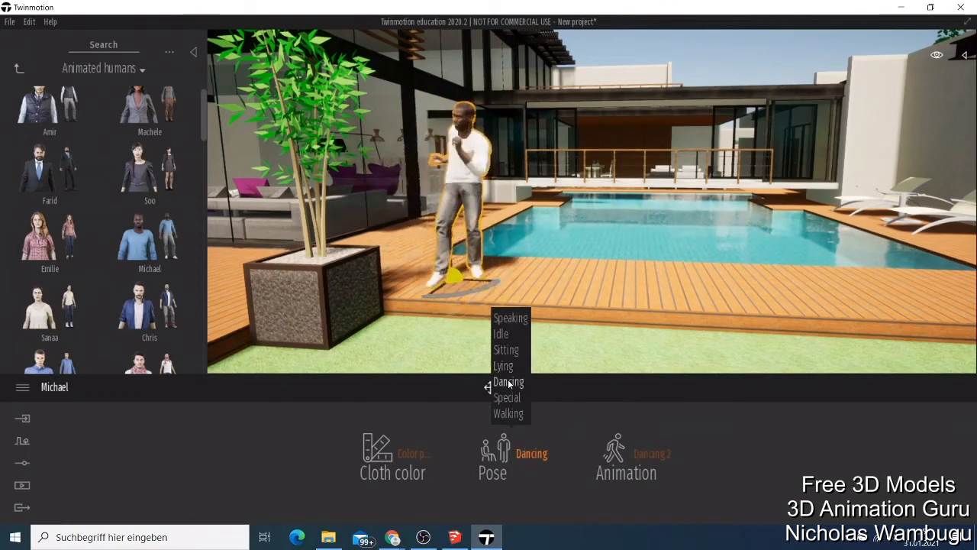
click(507, 397)
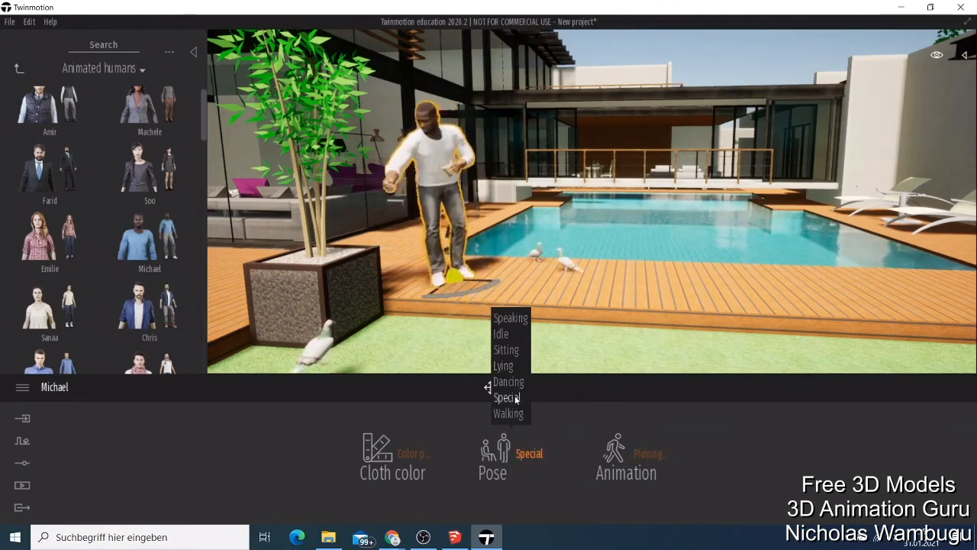